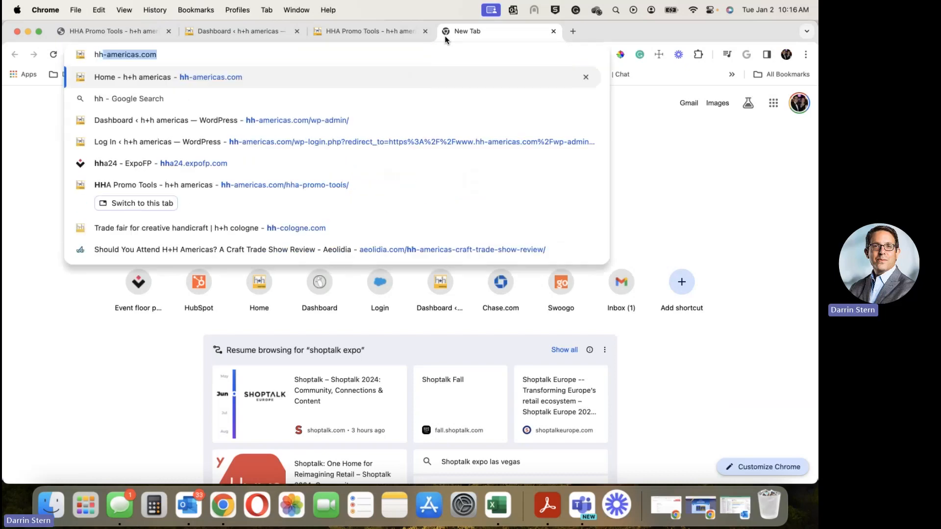
- Load the h+h americas home page and reveal the For Exhibitors menu
key("Return")
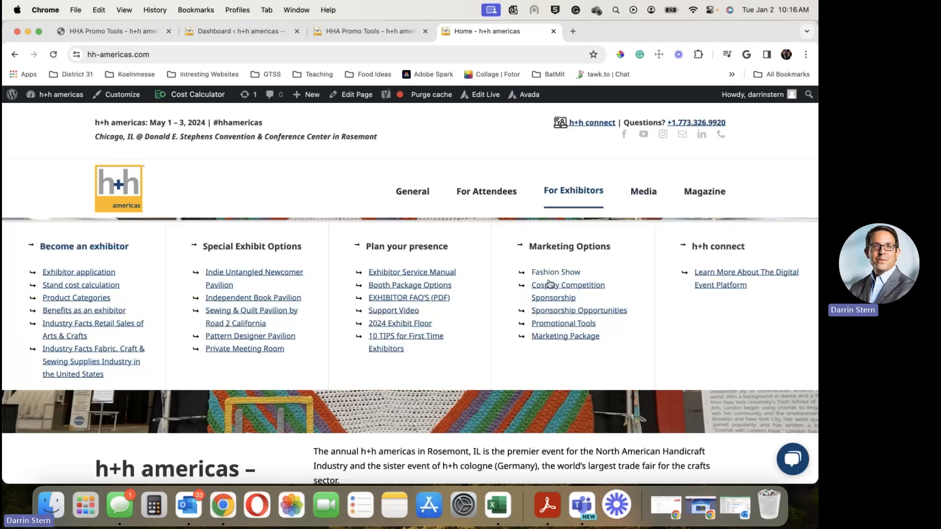
mouse_move(562, 323)
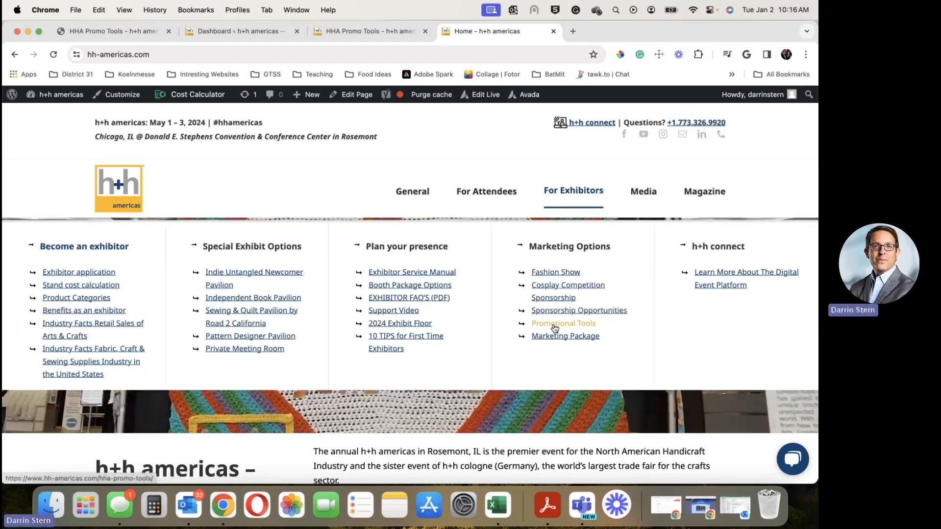
- Go to the Promotional Tools page and bring the promo tools list into view
left_click(563, 322)
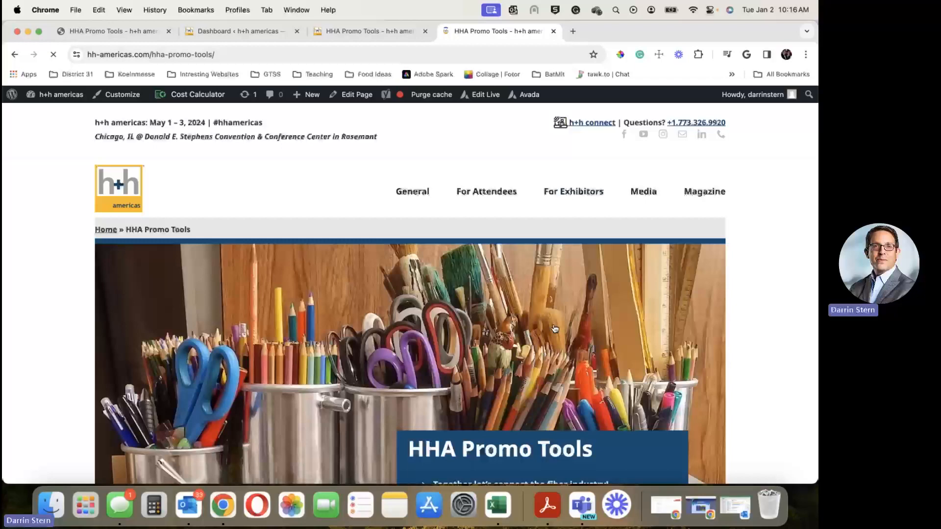
scroll("down", 3)
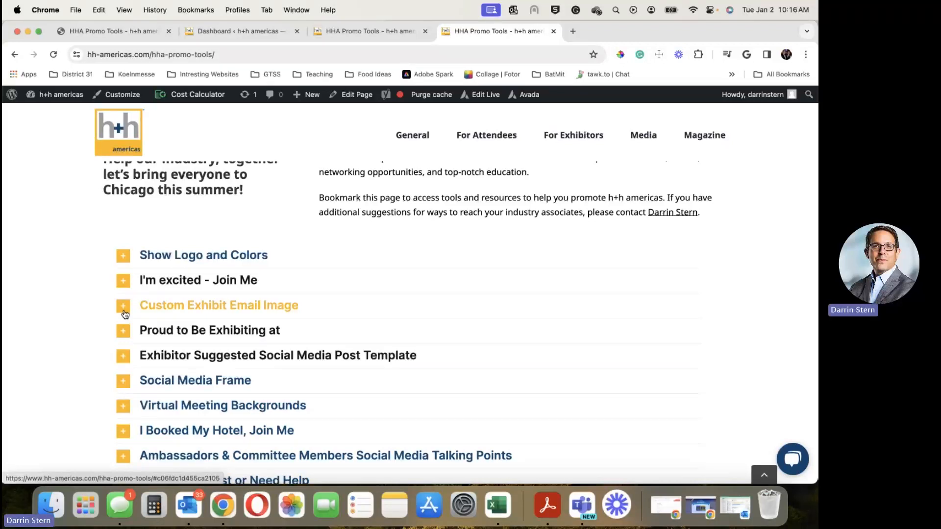
- Expand the Custom Exhibit Email Image tool and set the booth text to 'Booth 1234'
left_click(124, 305)
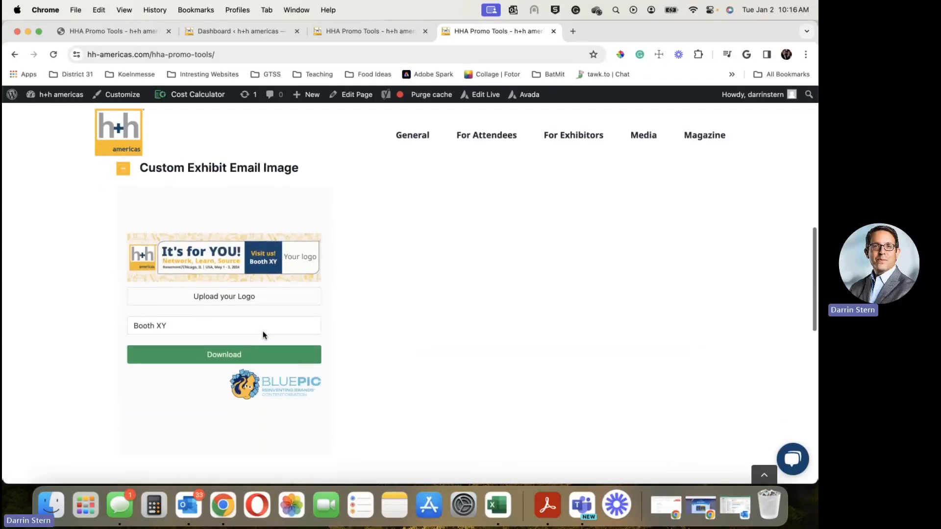
left_click(231, 325)
type("Booth 123")
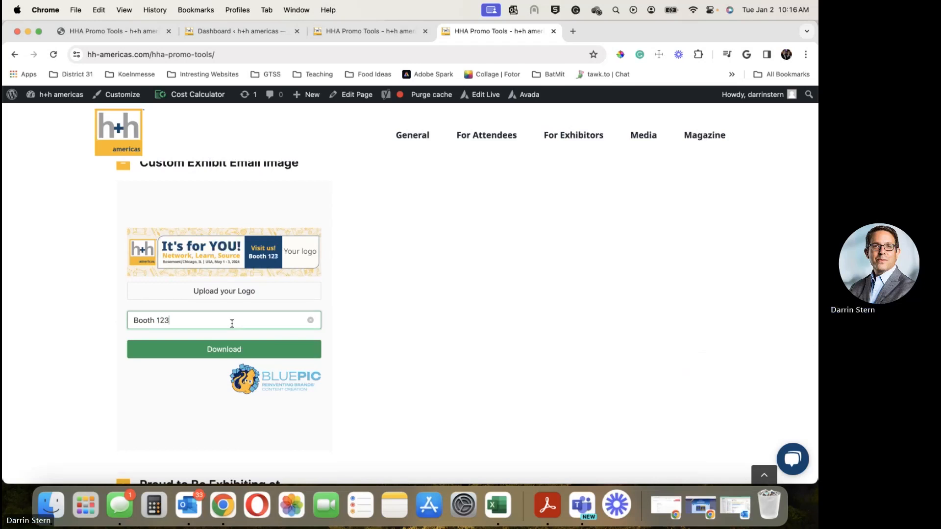
type("4")
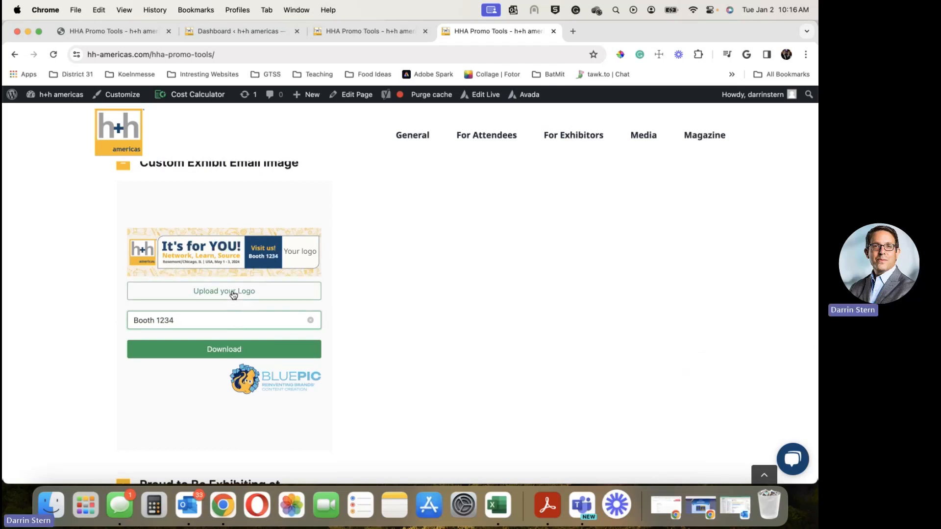
- Upload the koelnmesse logo PNG from Documents > Images onto the banner
left_click(223, 291)
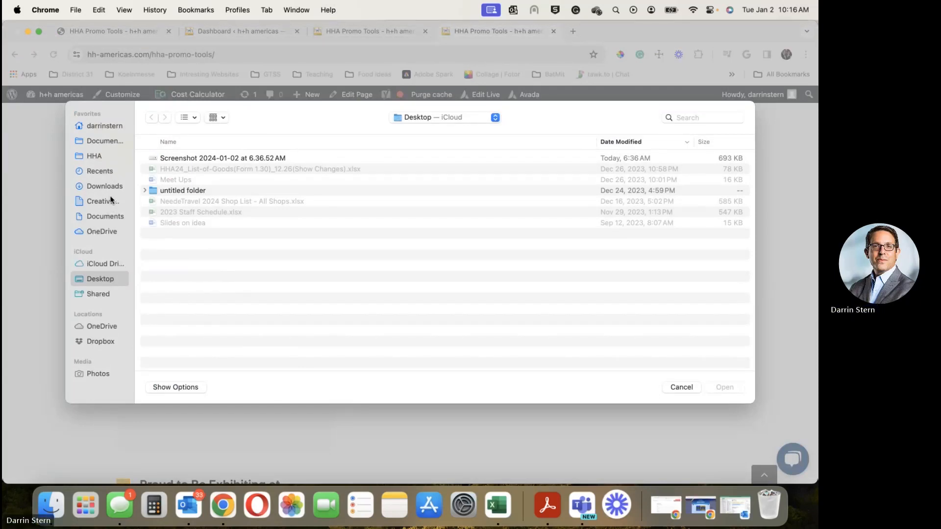
left_click(105, 140)
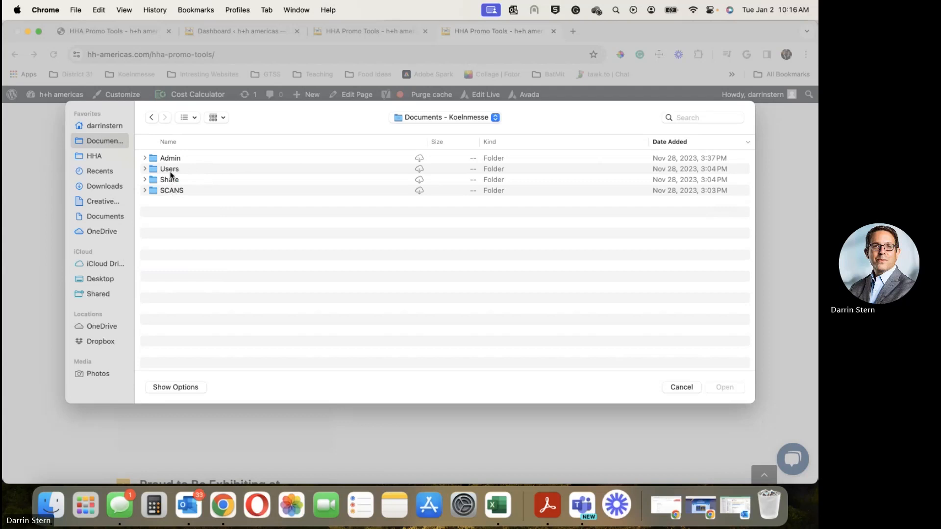
mouse_move(100, 218)
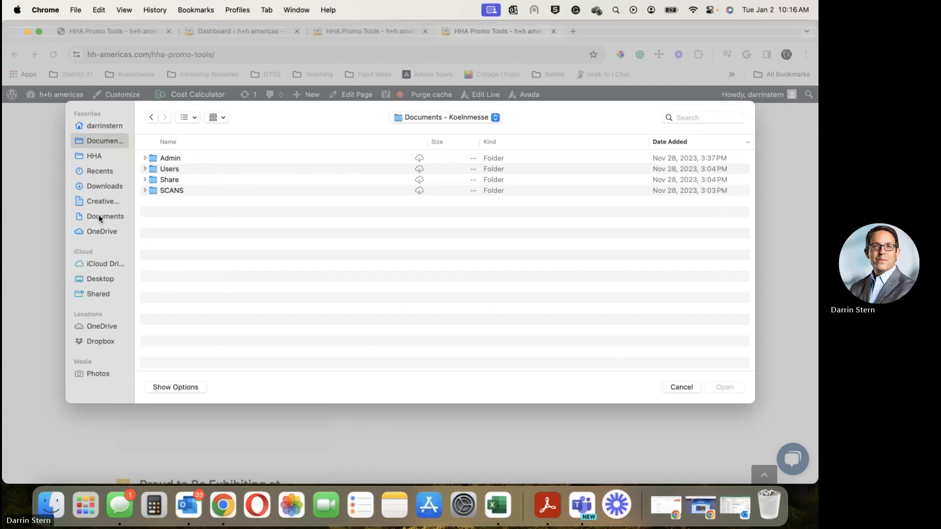
left_click(104, 215)
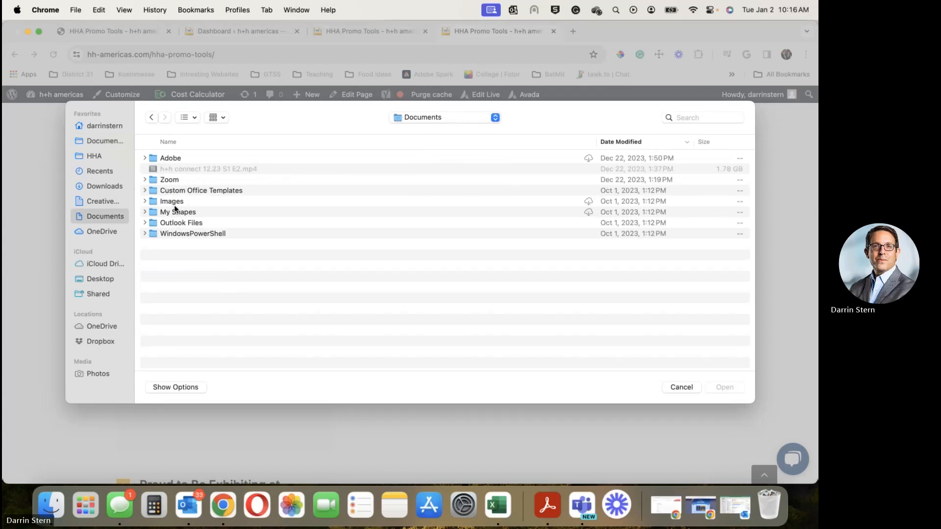
double_click(170, 201)
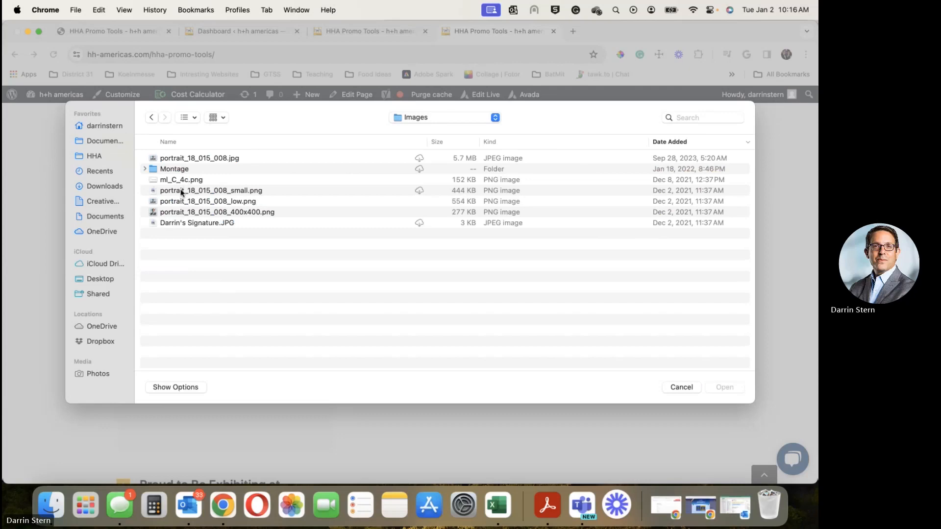
left_click(681, 387)
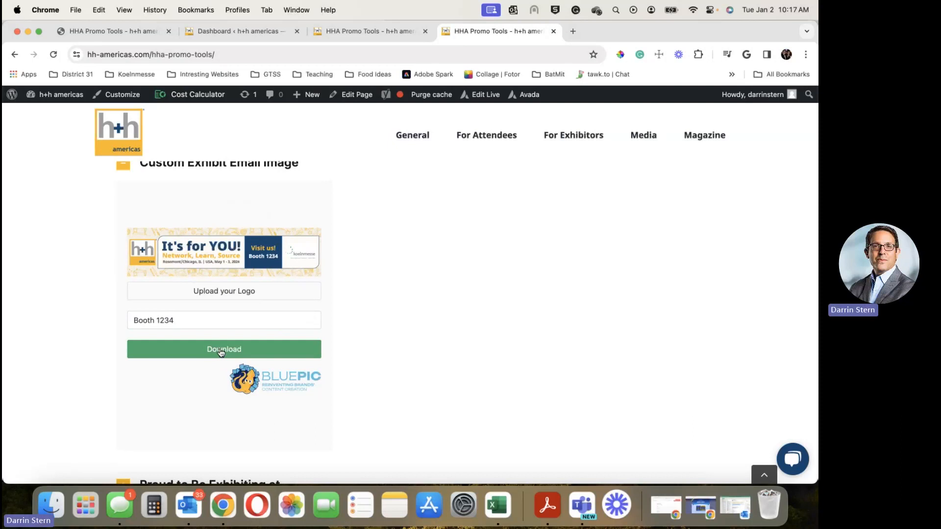
- Download the banner as result.png and reveal it in the Downloads folder
left_click(224, 349)
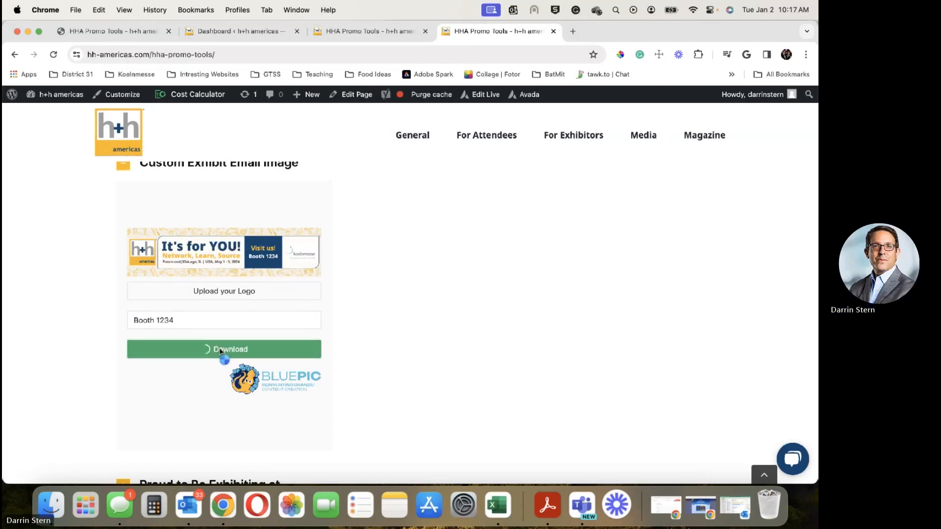
left_click(224, 349)
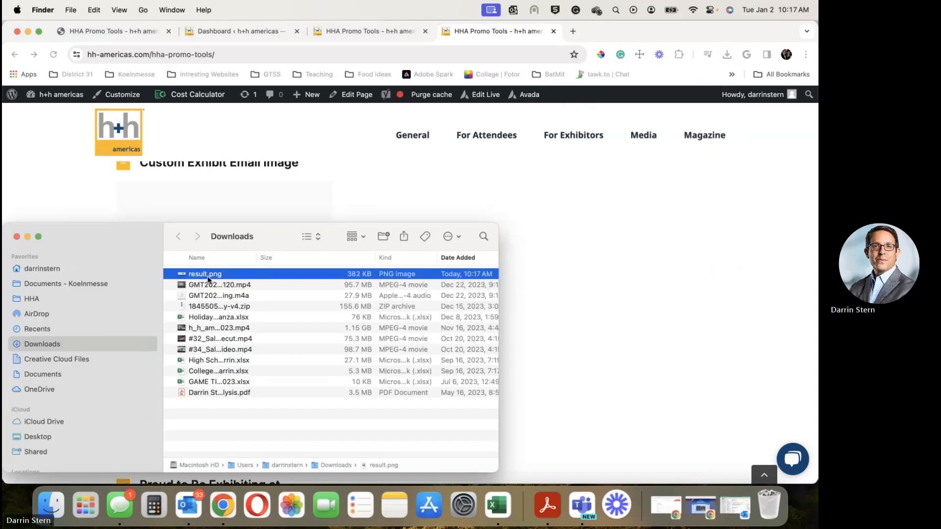
- View result.png in Preview showing the Booth 1234 banner with logo
double_click(205, 273)
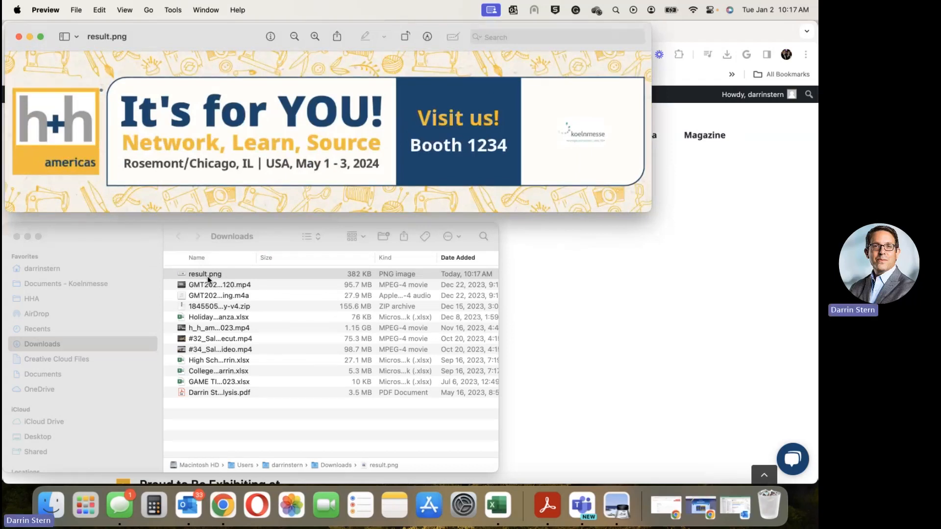
mouse_move(557, 148)
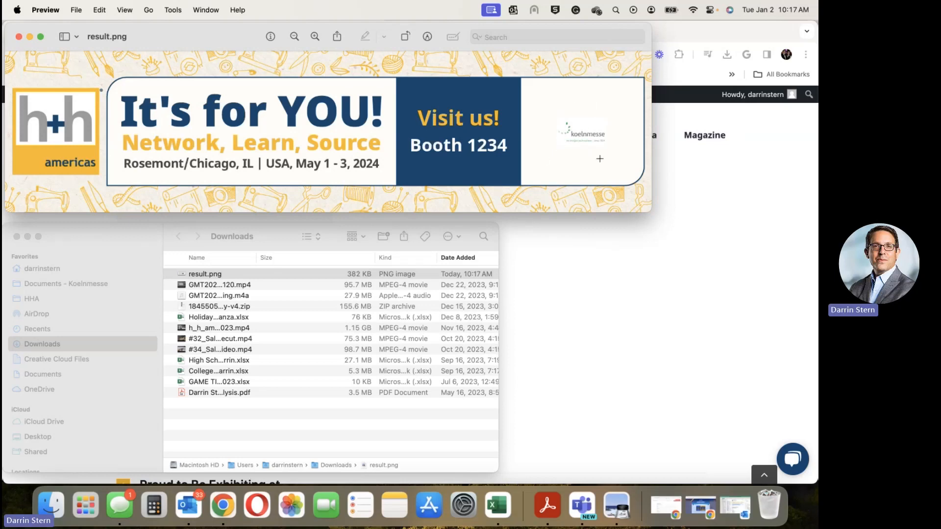
mouse_move(19, 36)
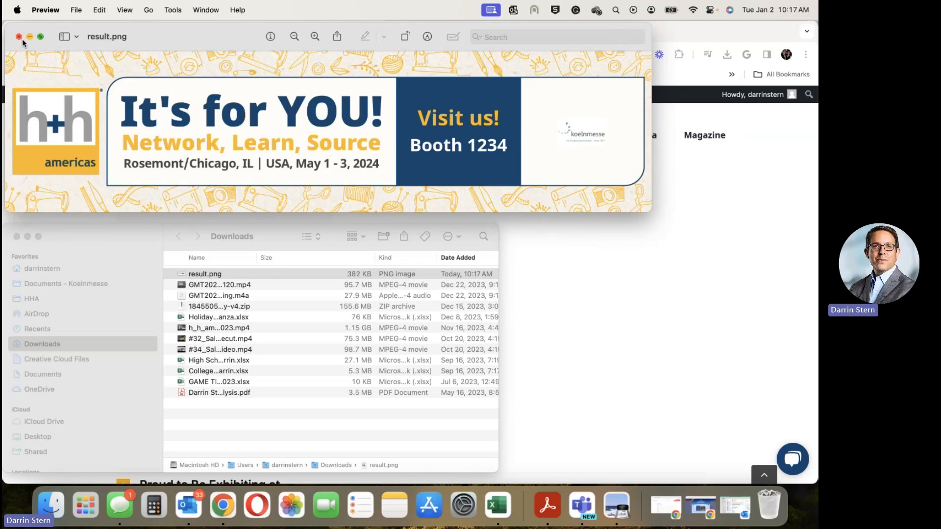